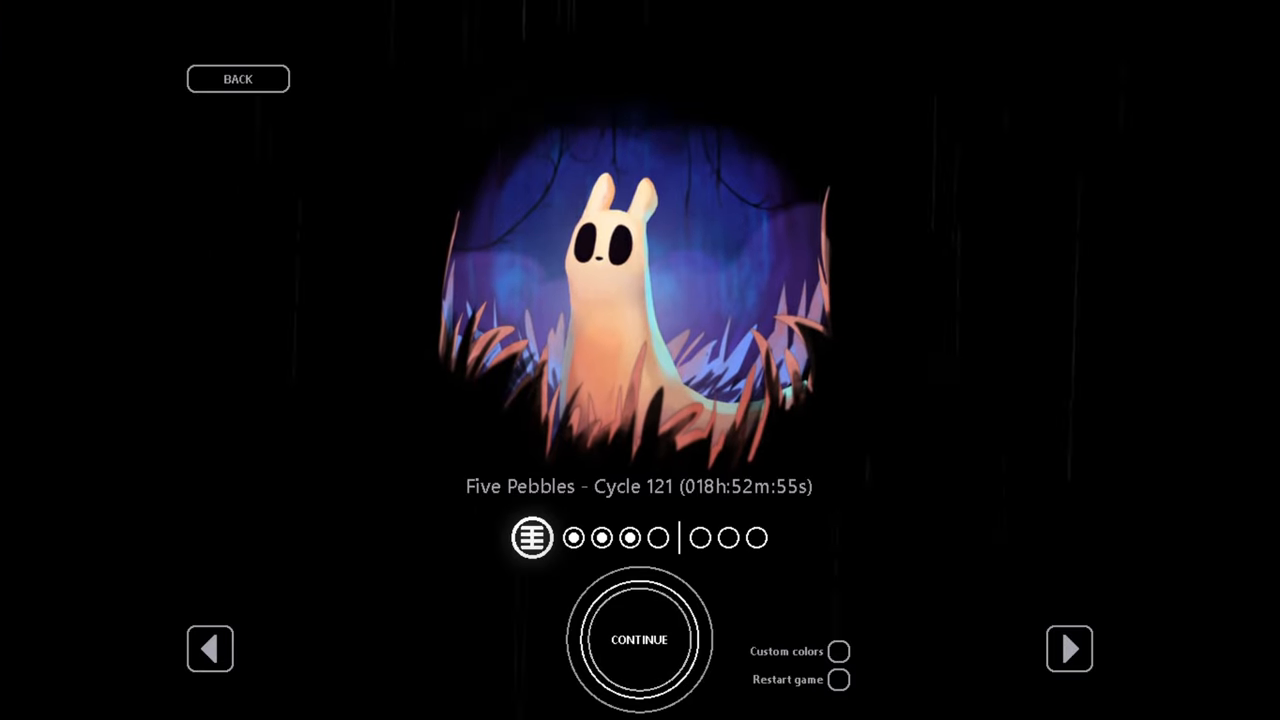
pyautogui.click(638, 640)
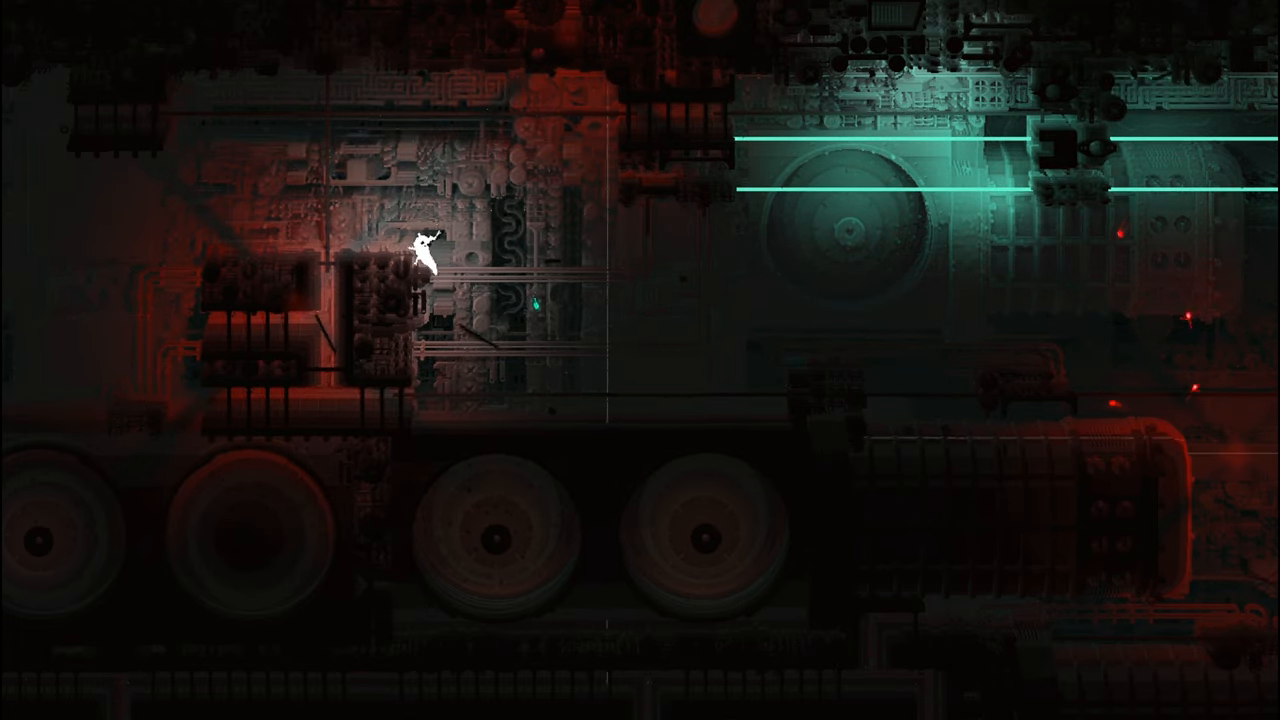
pyautogui.press('Left')
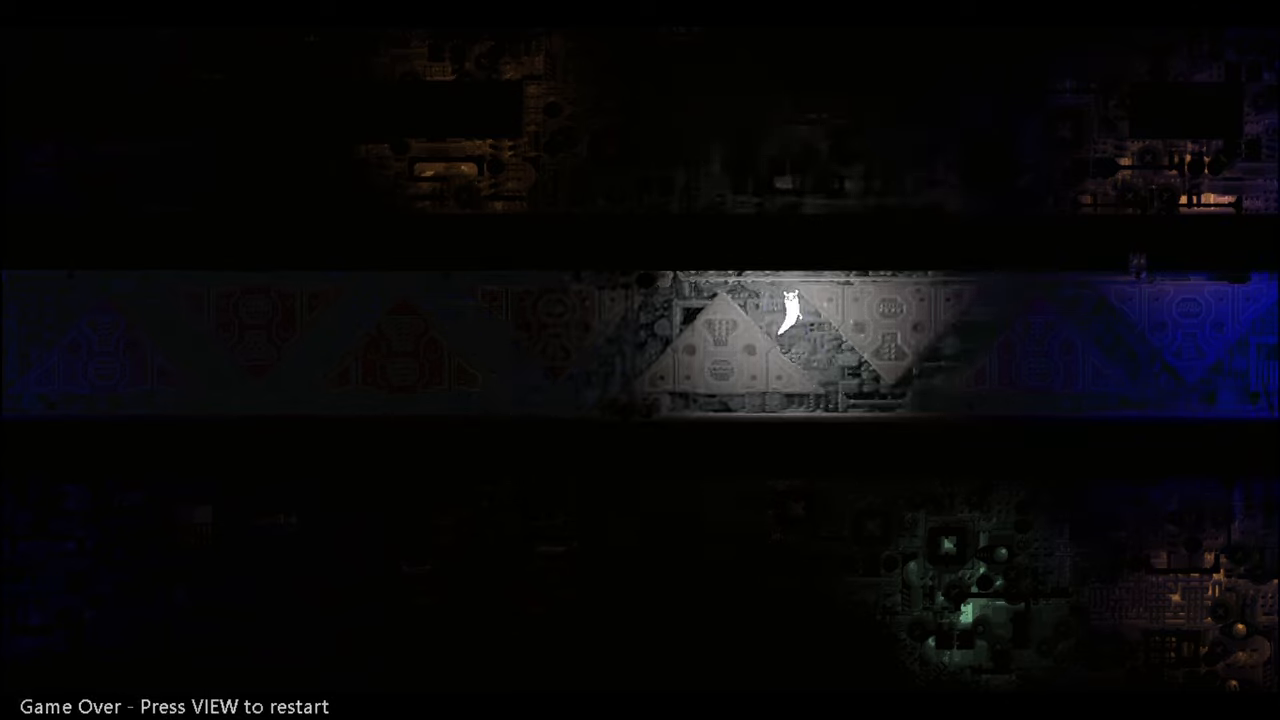
pyautogui.press('view')
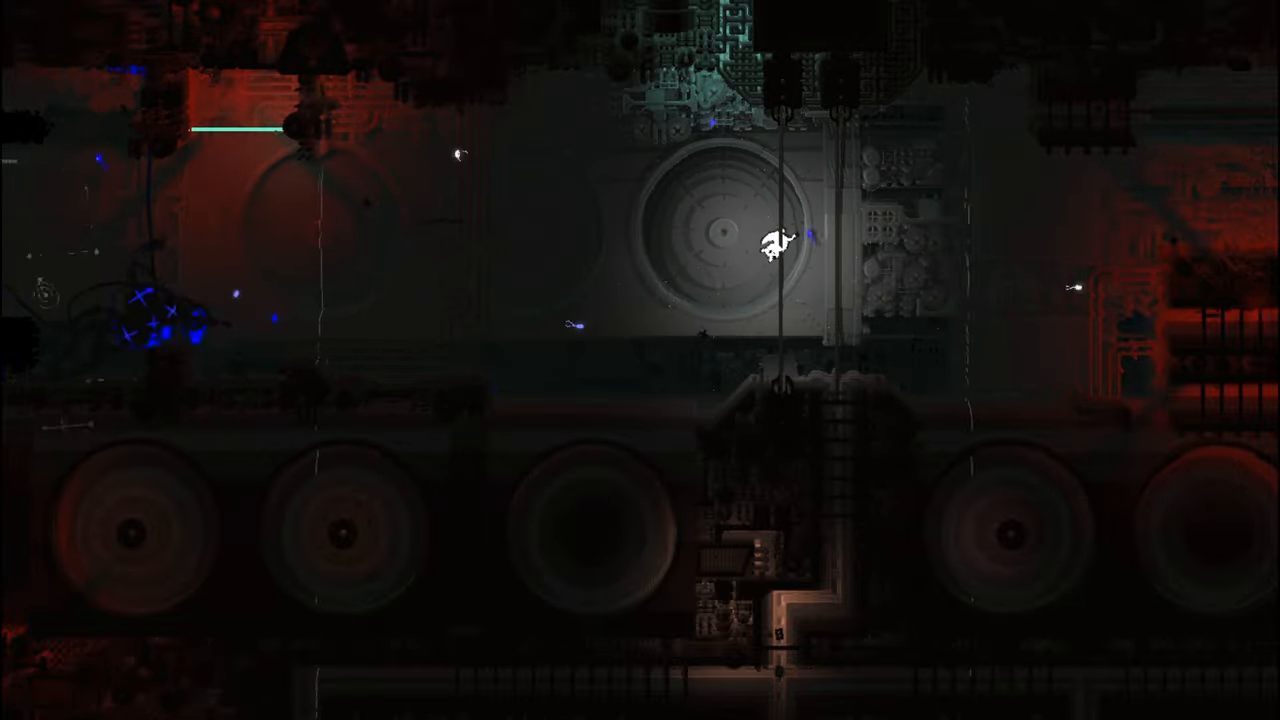
pyautogui.press('m')
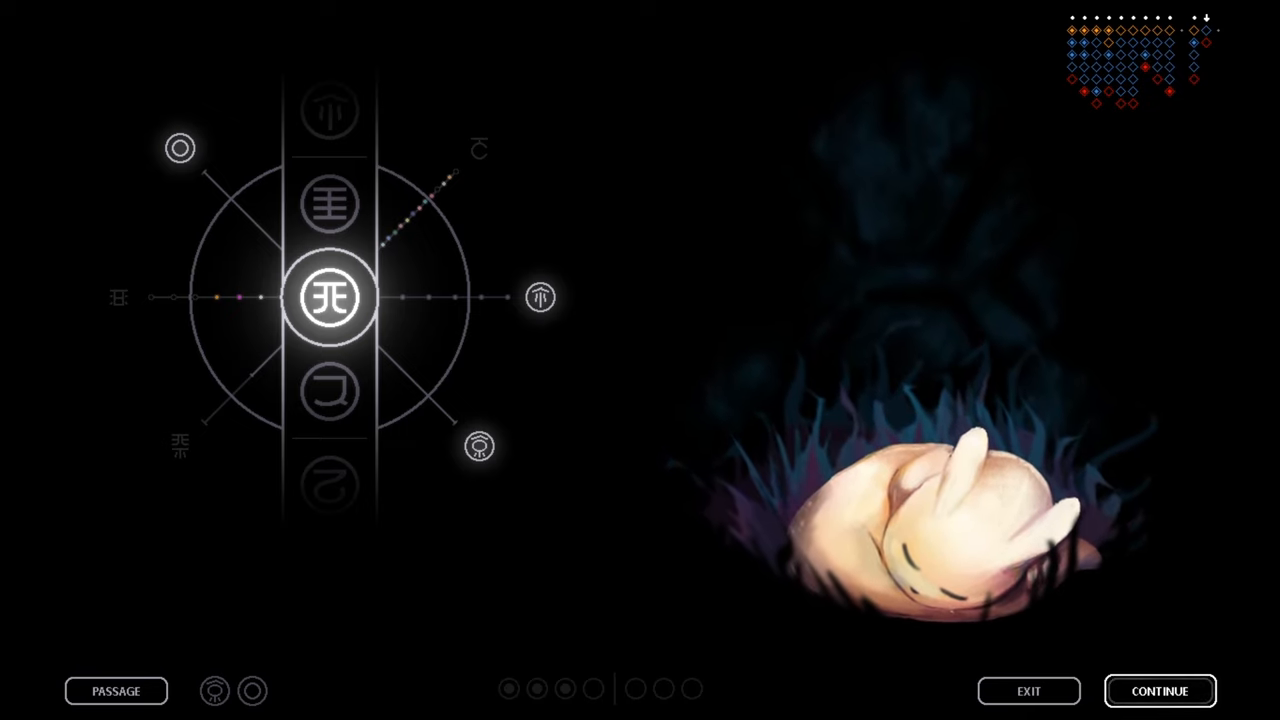
pyautogui.click(1159, 690)
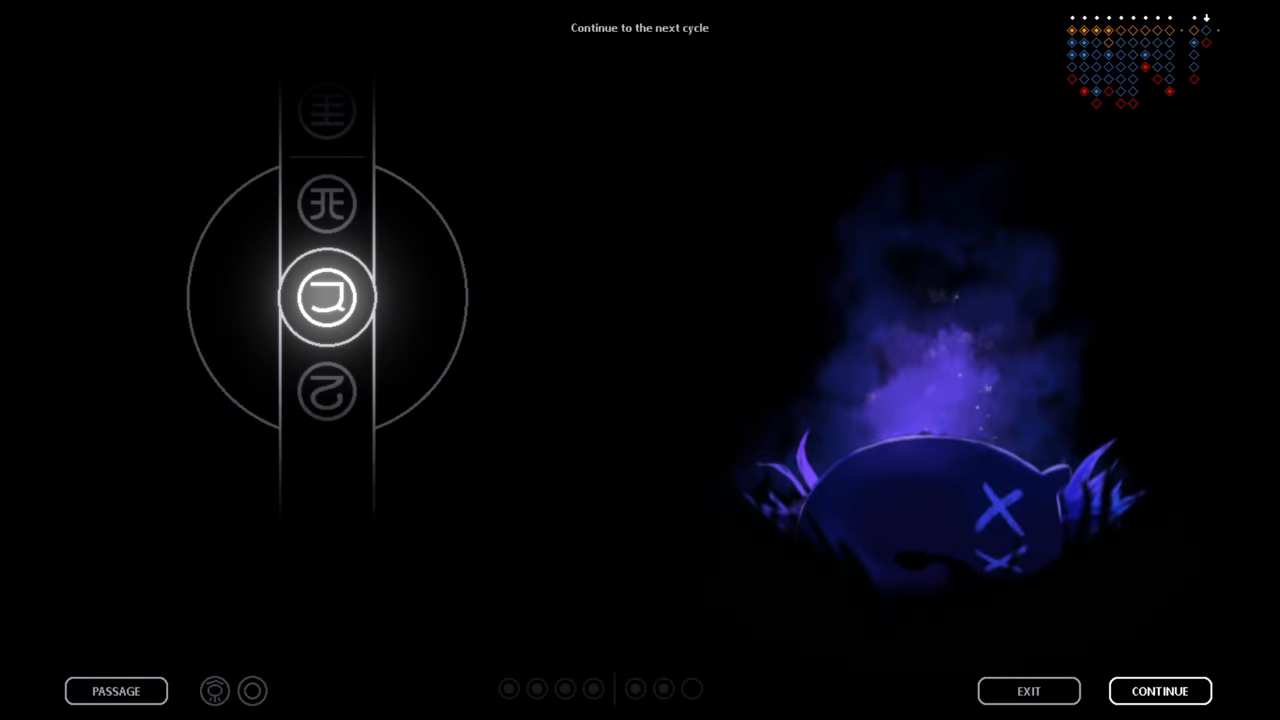
pyautogui.click(1159, 690)
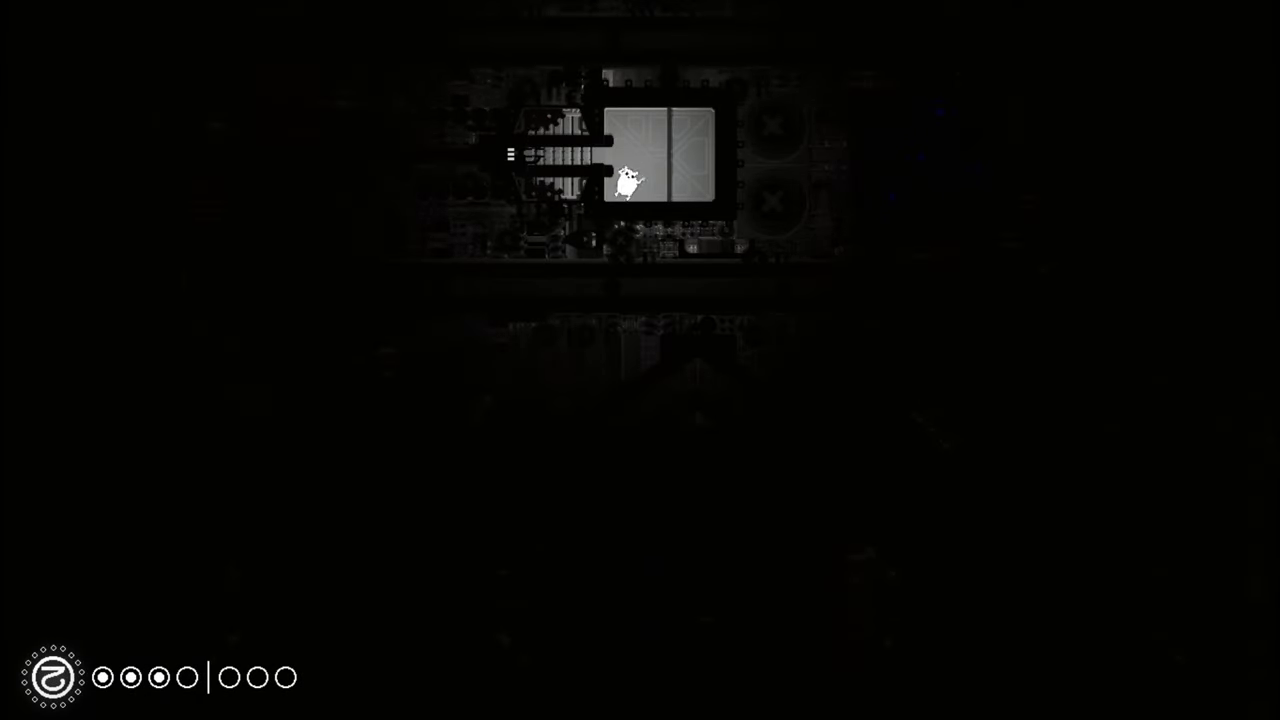